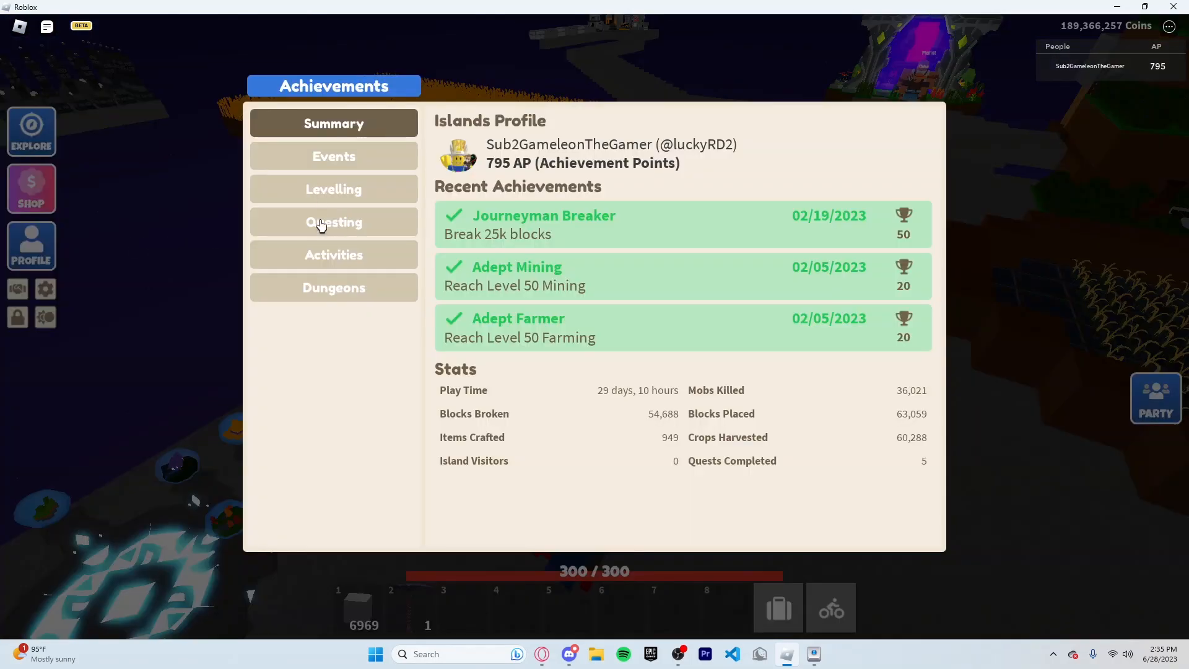
- Switch to the Activities achievements tab, listing Master Breaker and Master Builder as completed
click(333, 254)
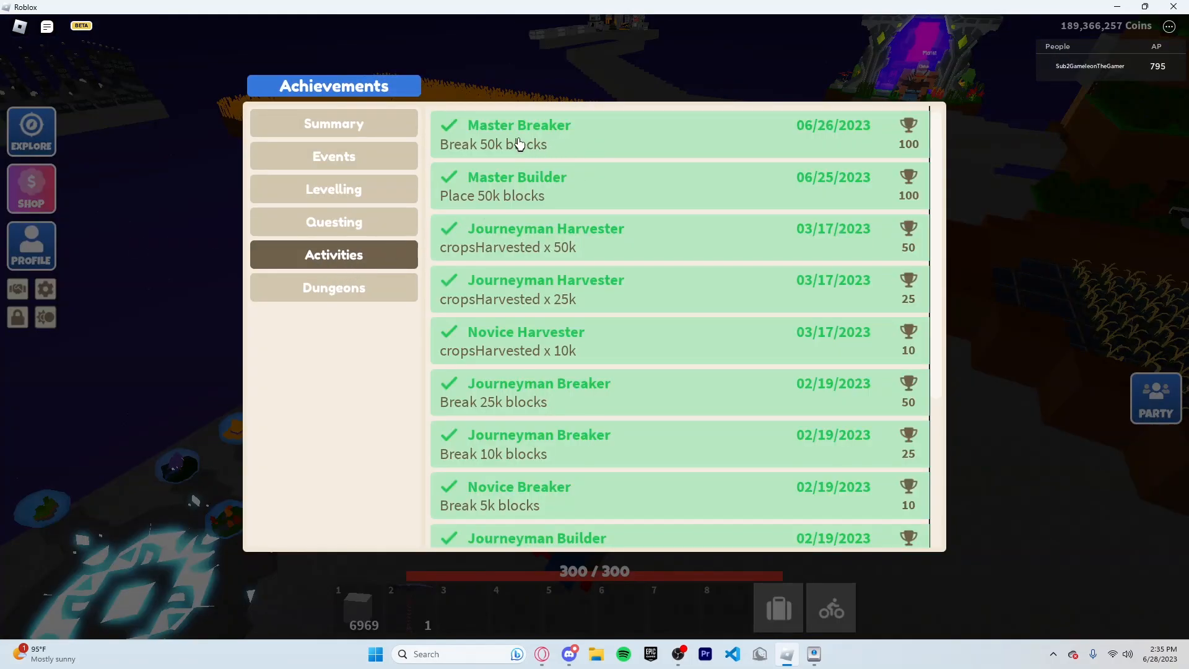
mouse_move(575, 175)
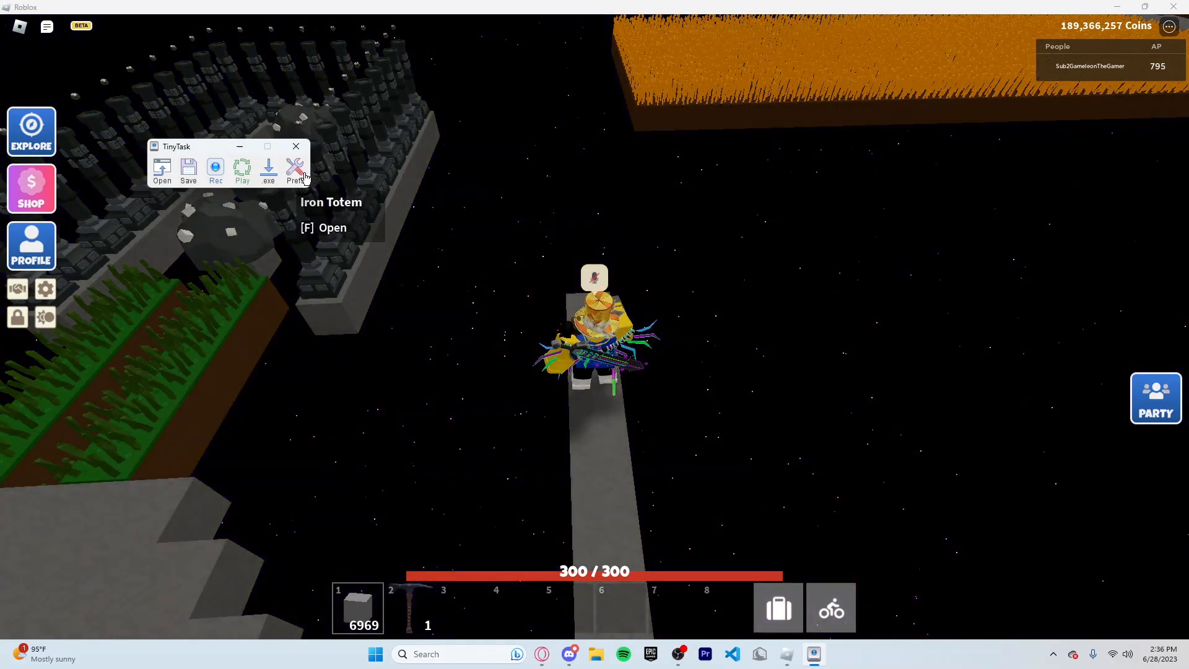
click(293, 169)
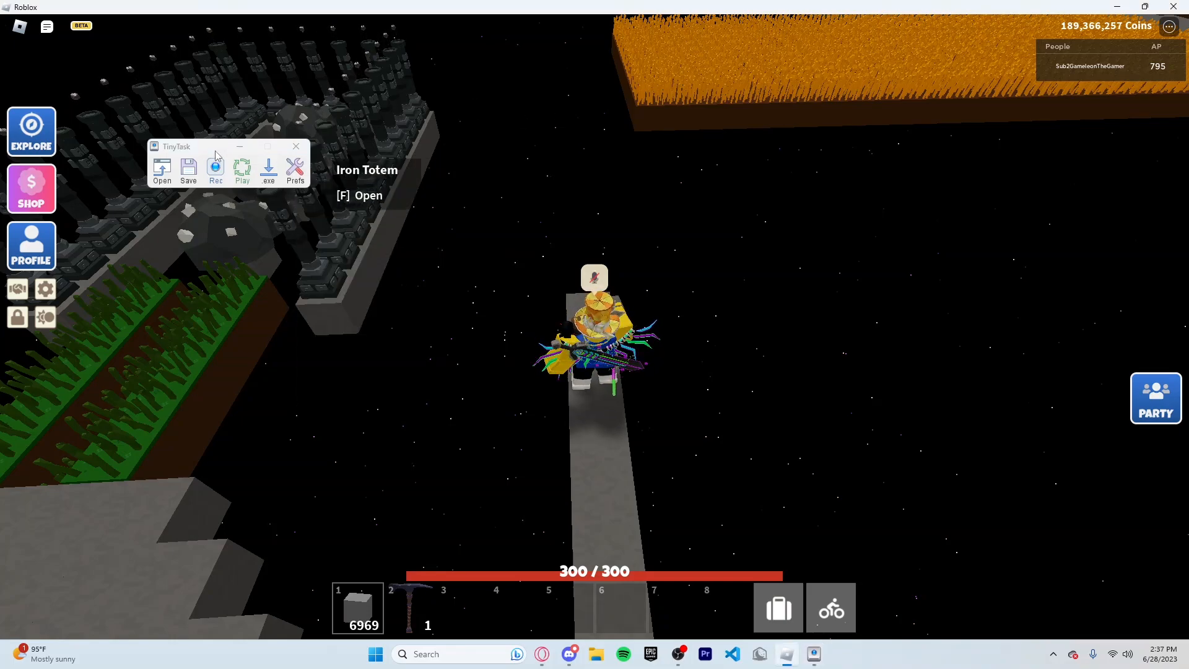
- Open TinyTask's preferences to reach the recording hotkey options
click(294, 168)
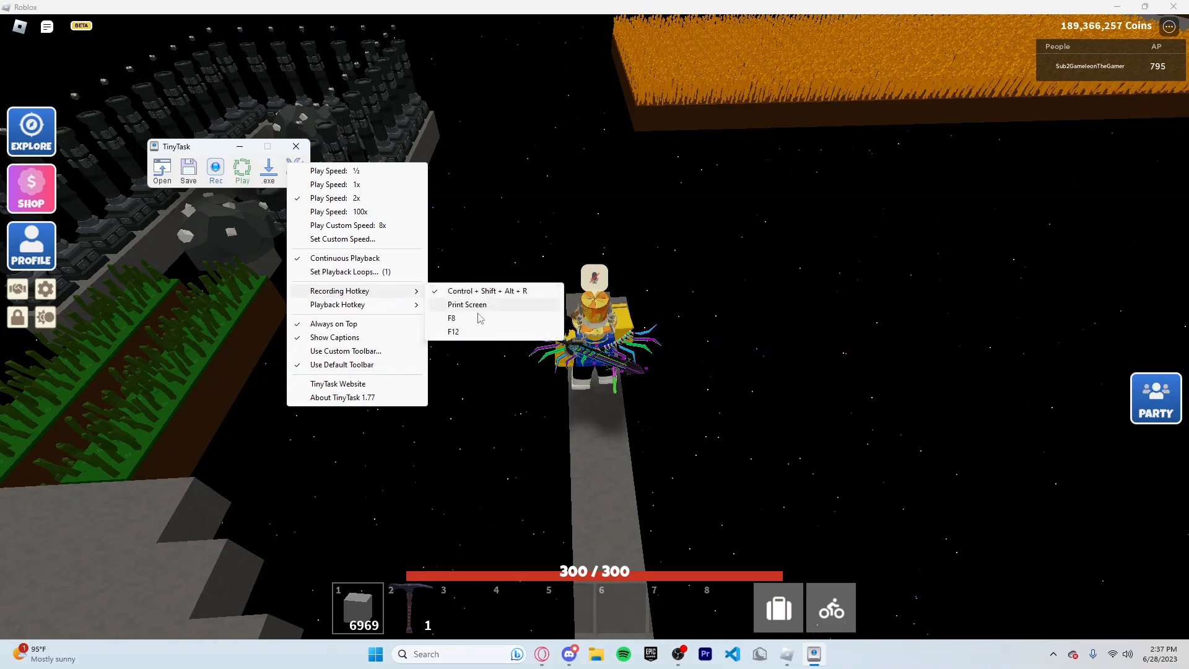
mouse_move(461, 318)
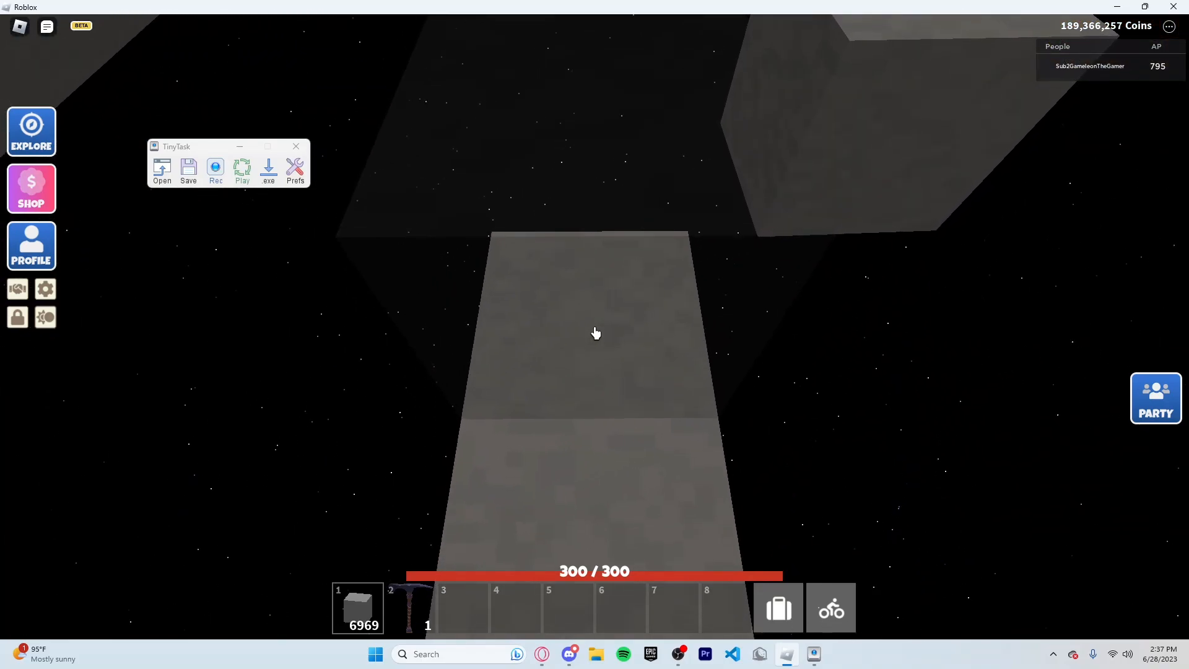
- Break stone blocks repeatedly while recording, briefly opening and closing the F9 developer console
click(216, 168)
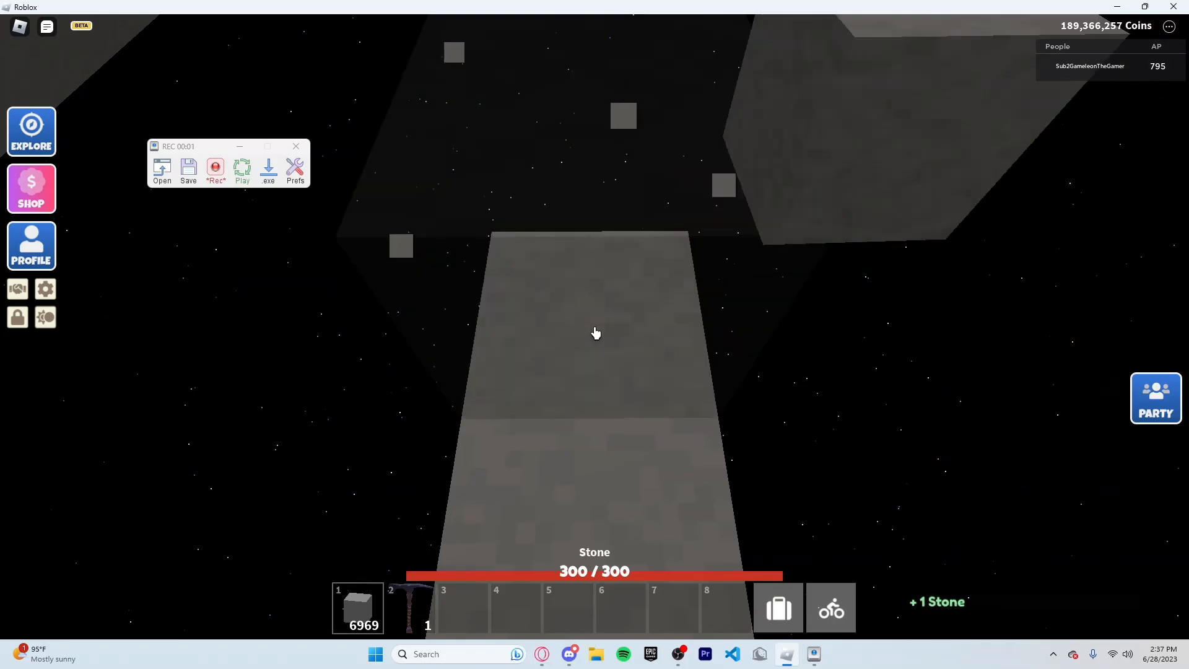
key(f9)
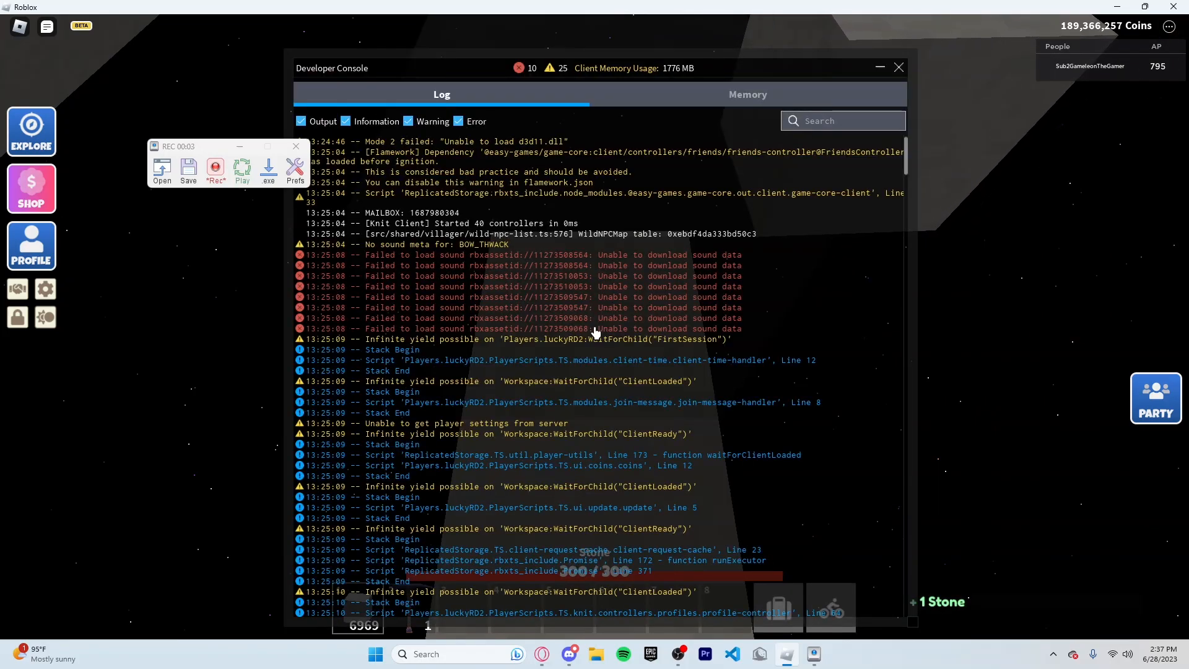
click(899, 67)
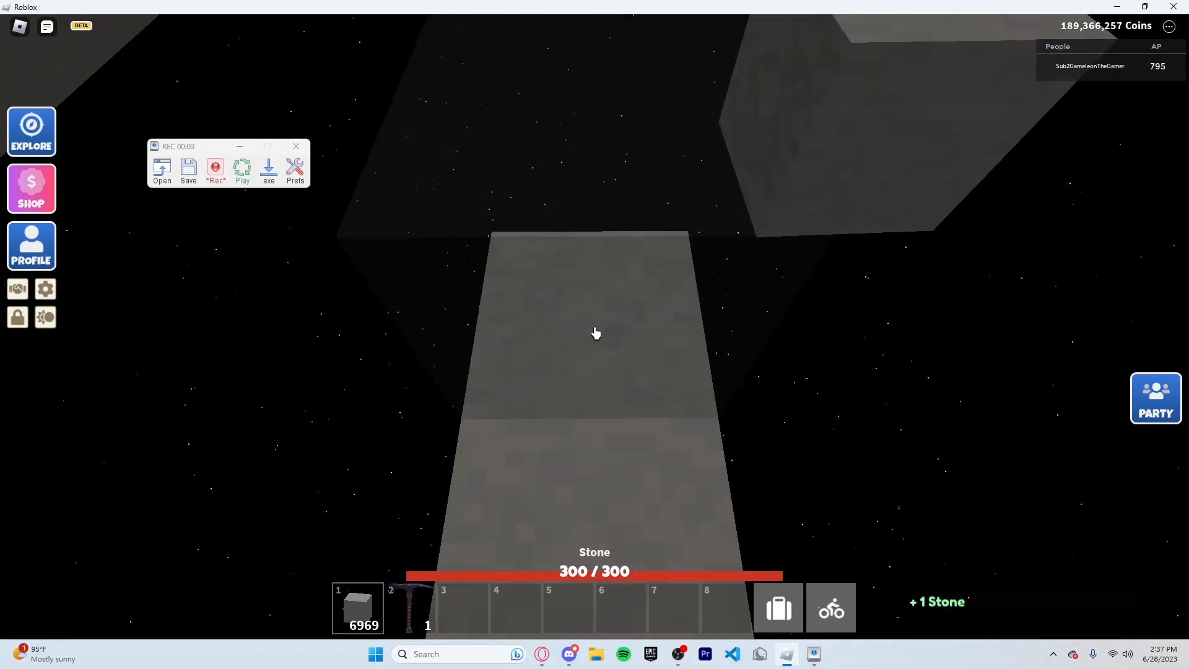
click(215, 169)
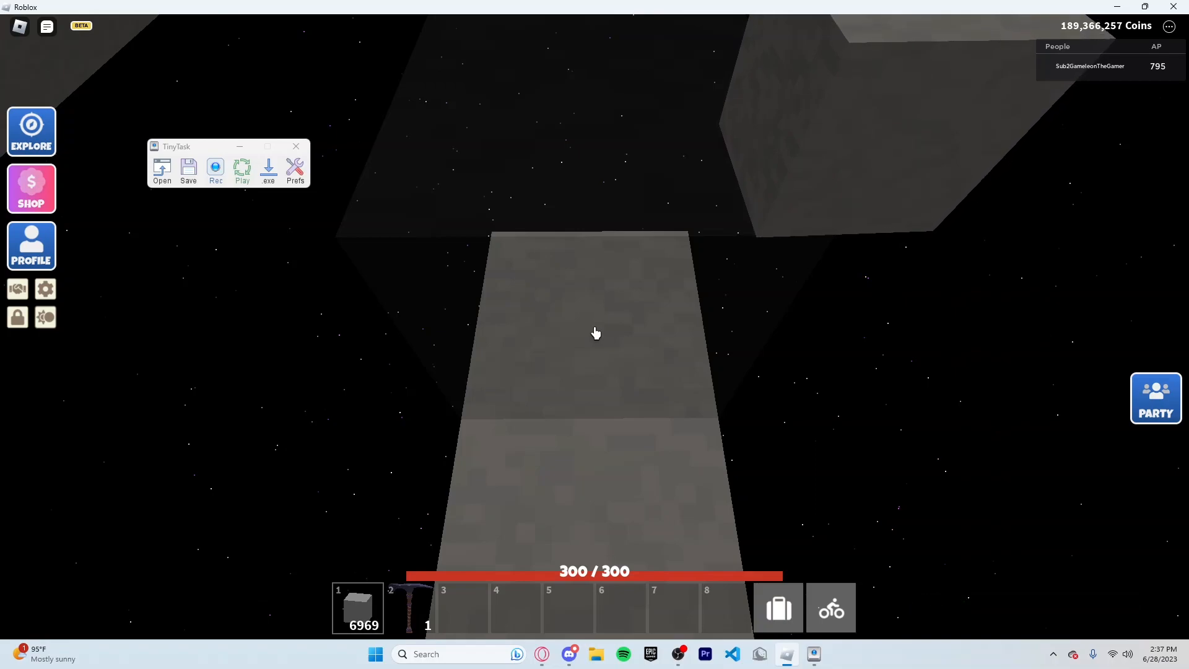
click(216, 168)
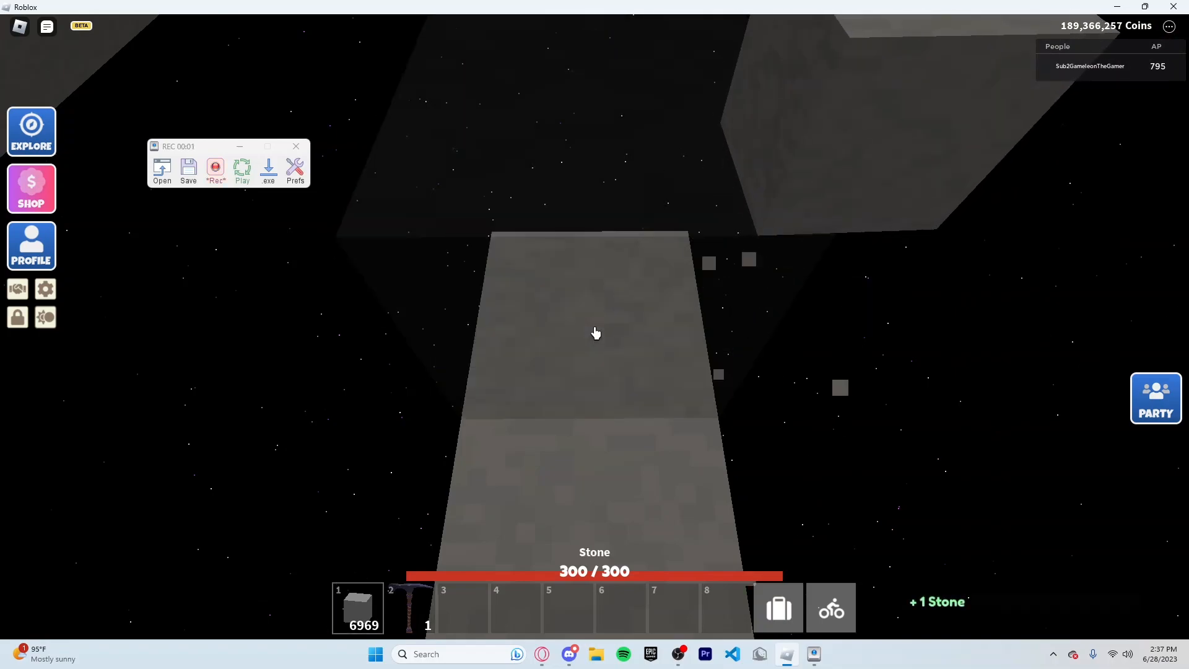